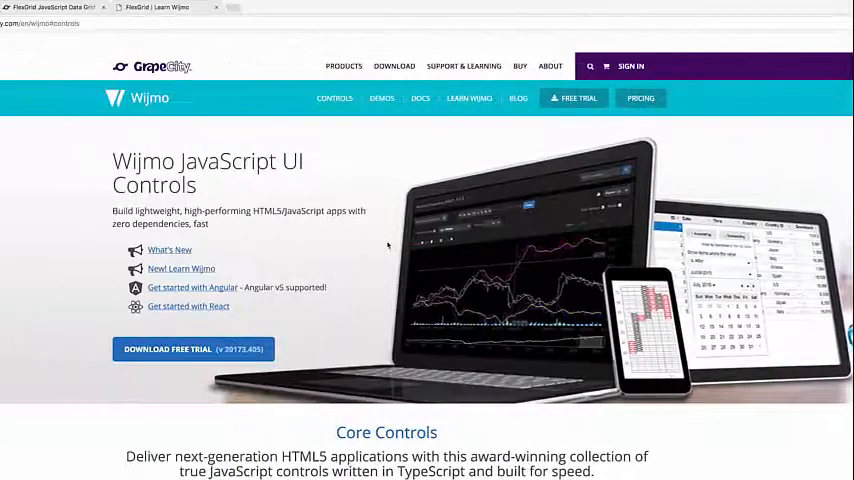
Scroll the Wijmo page, then go to My Licenses from the account avatar menu.
scroll(down, 3)
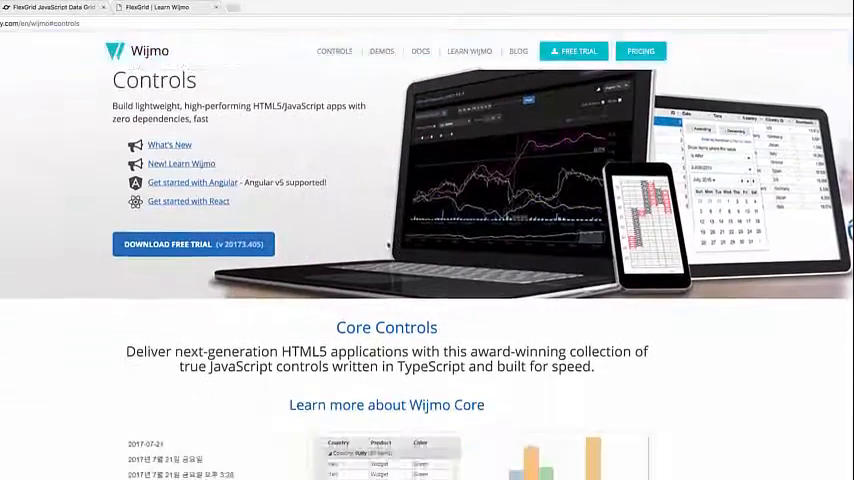
scroll(down, 3)
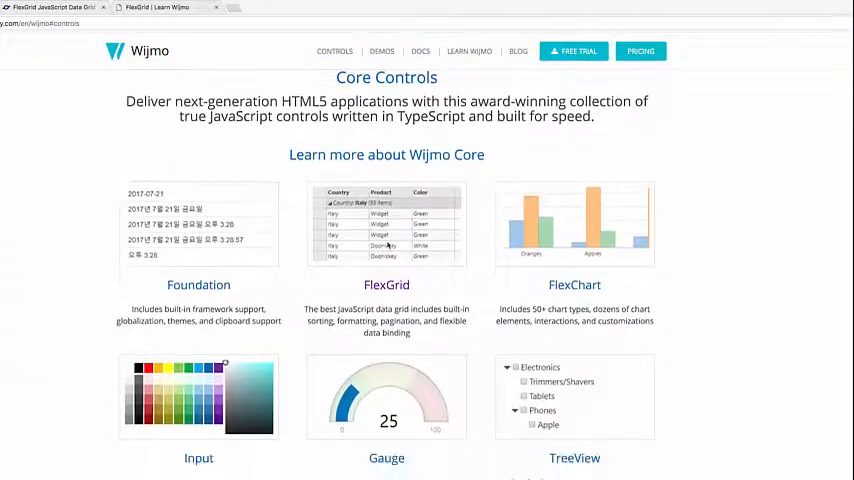
scroll(down, 3)
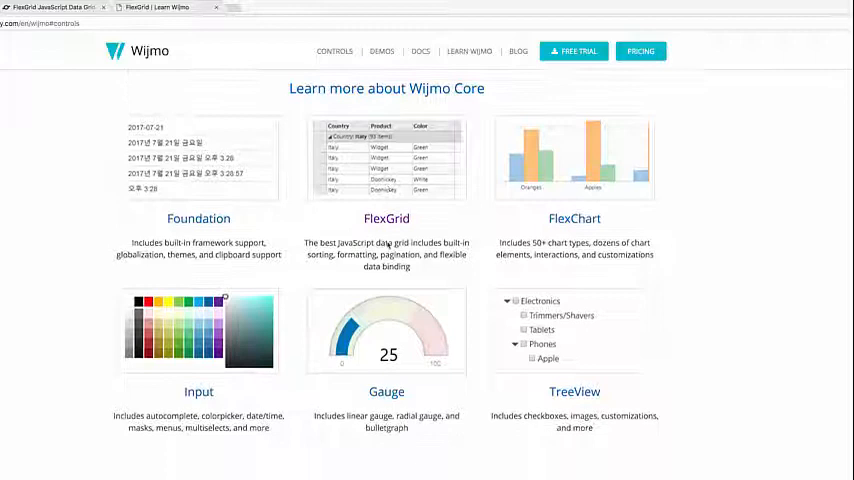
scroll(down, 3)
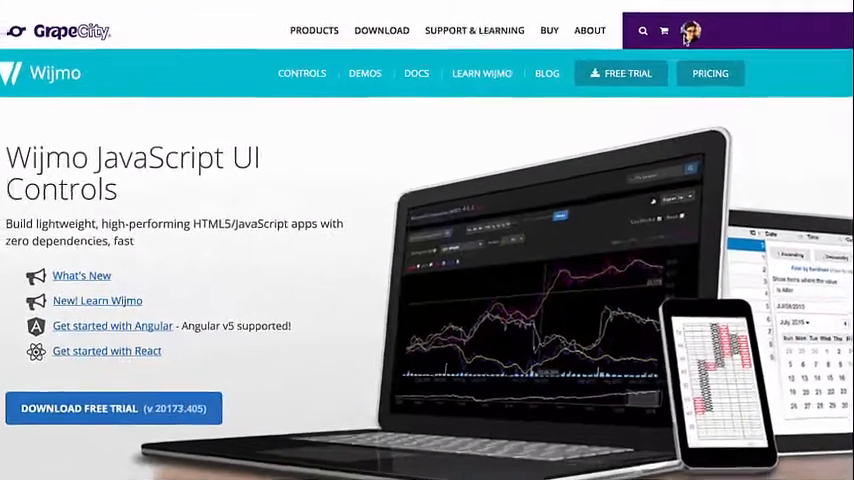
click(688, 30)
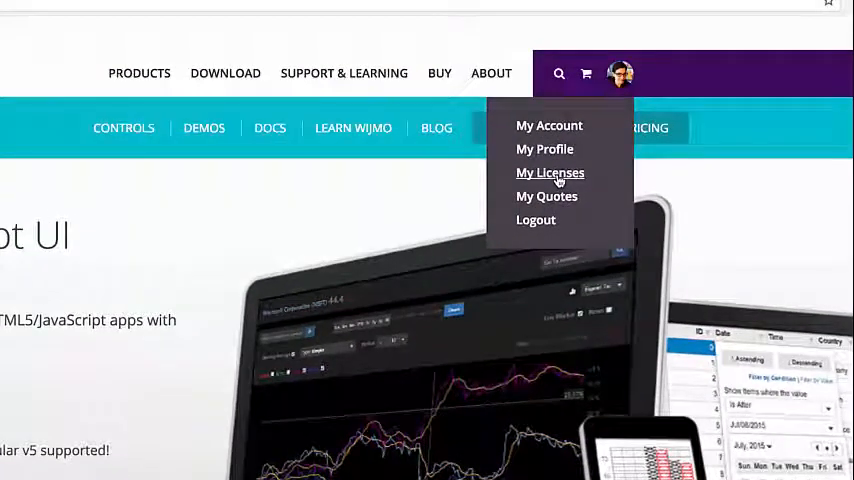
click(550, 172)
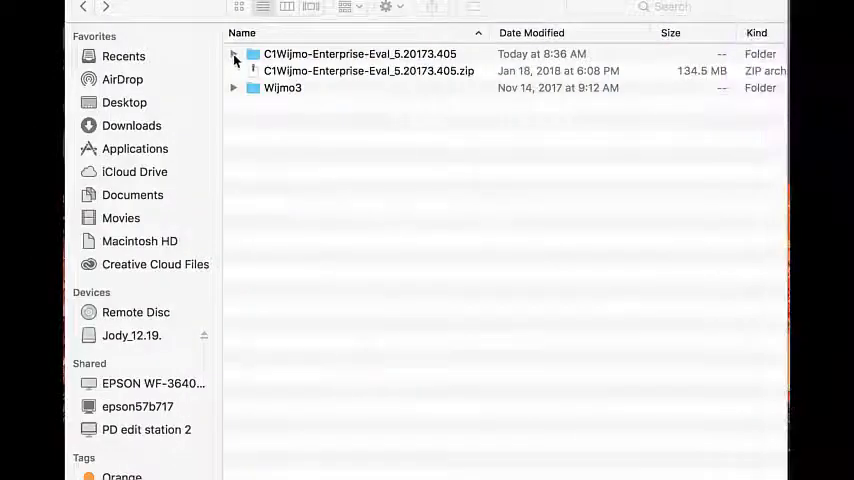
Expand the Wijmo evaluation folder and inspect NpmImages, including wijmo-amd-min, then fold it.
click(234, 58)
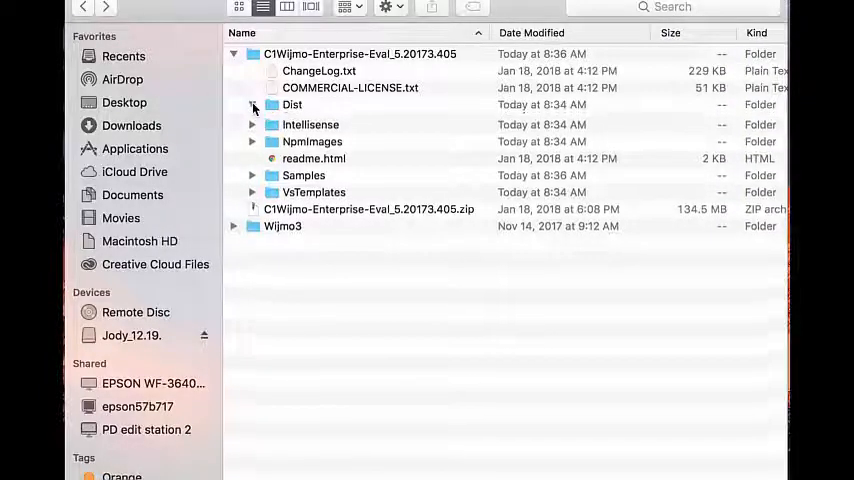
click(252, 104)
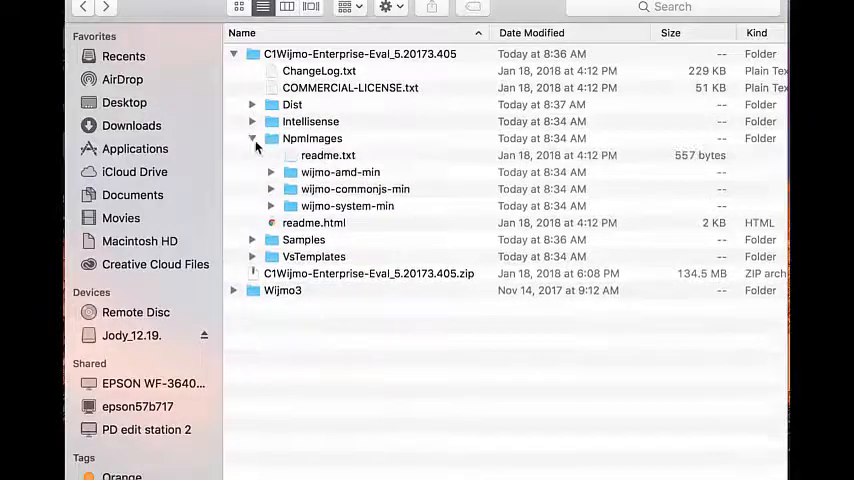
click(270, 172)
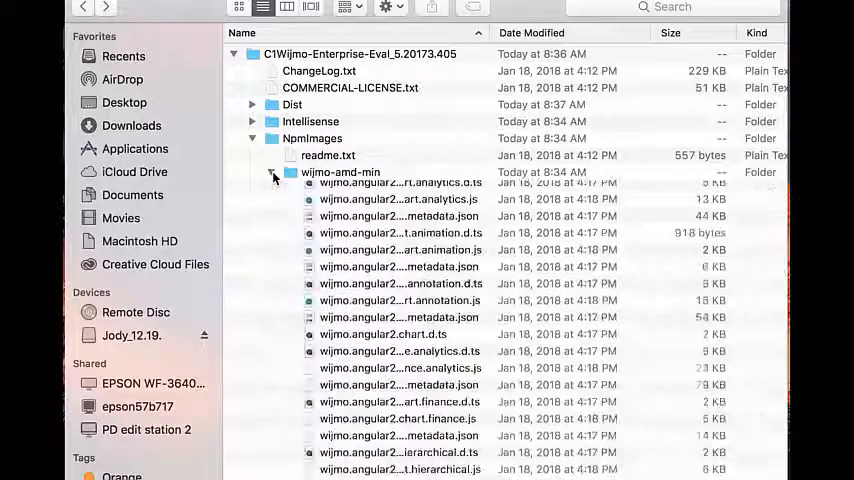
click(272, 172)
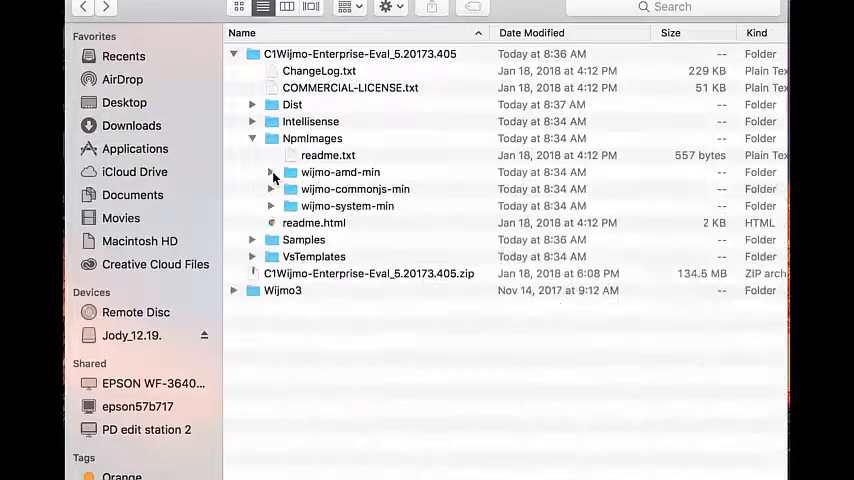
click(252, 138)
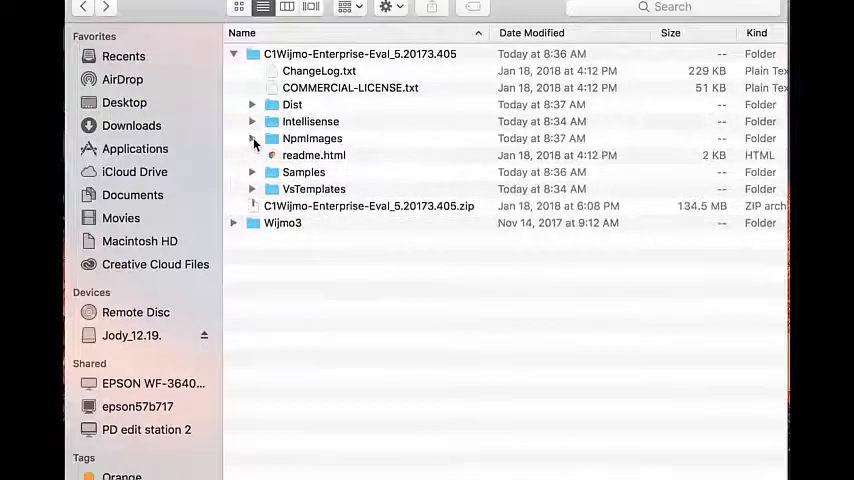
Inspect the Samples folder's JS and TS sample projects, then fold it back up.
click(252, 172)
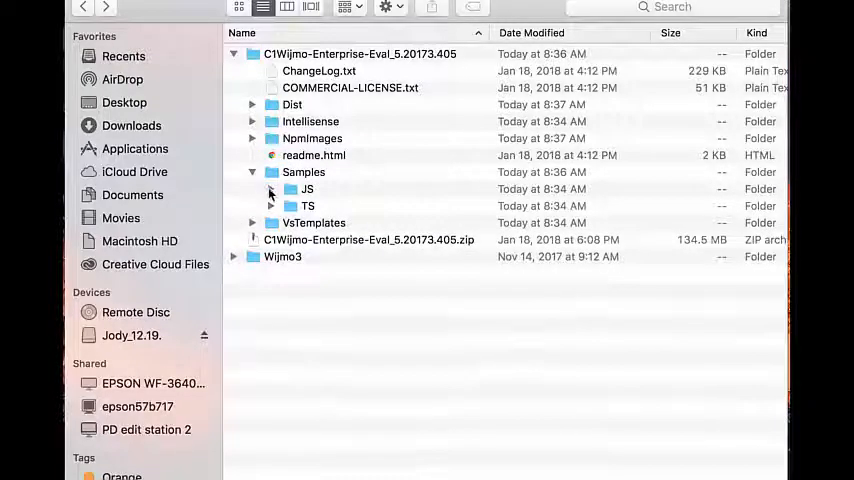
click(290, 188)
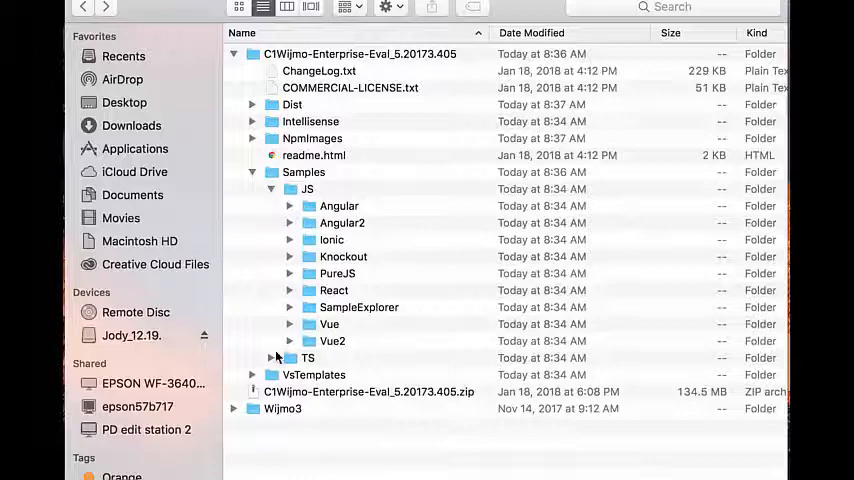
click(290, 356)
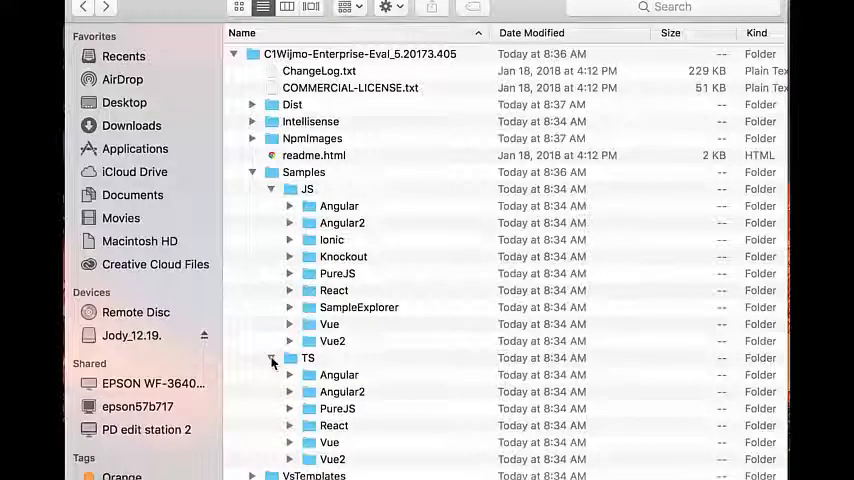
click(290, 356)
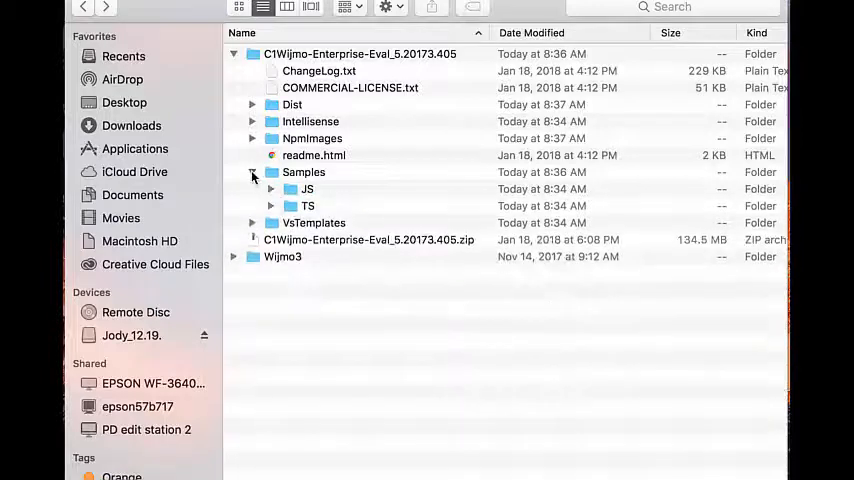
click(252, 172)
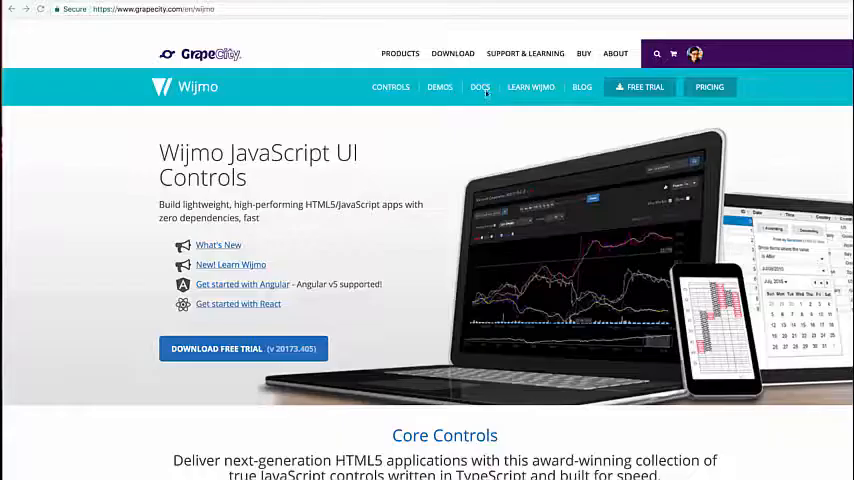
Go to DOCS in the Wijmo site navigation bar.
click(480, 88)
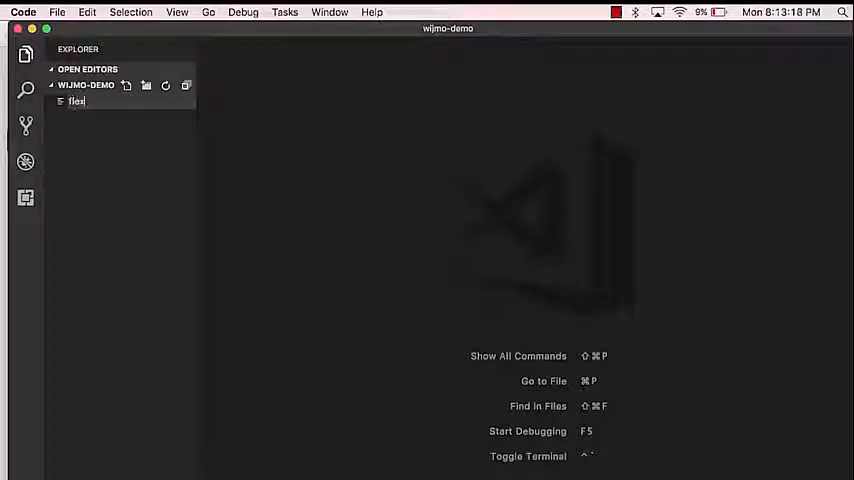
Confirm the flexgrid.html file name and set the page <title> to FlexGrid.
key(Escape)
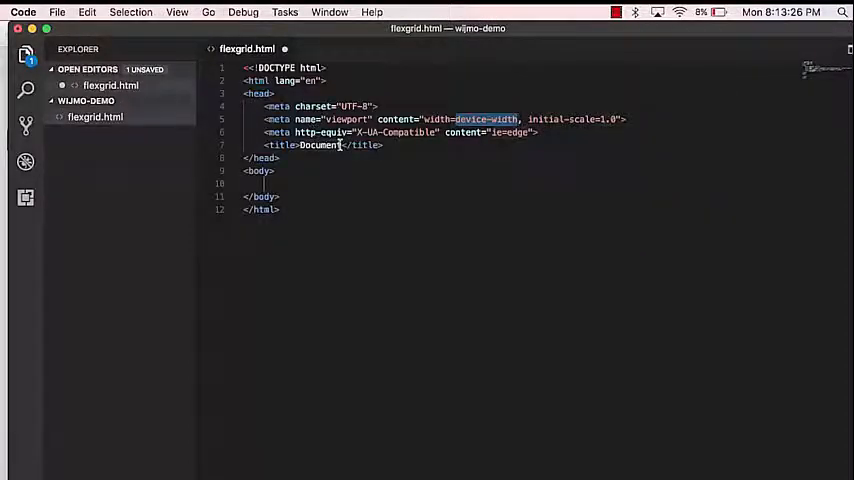
text(Flex)
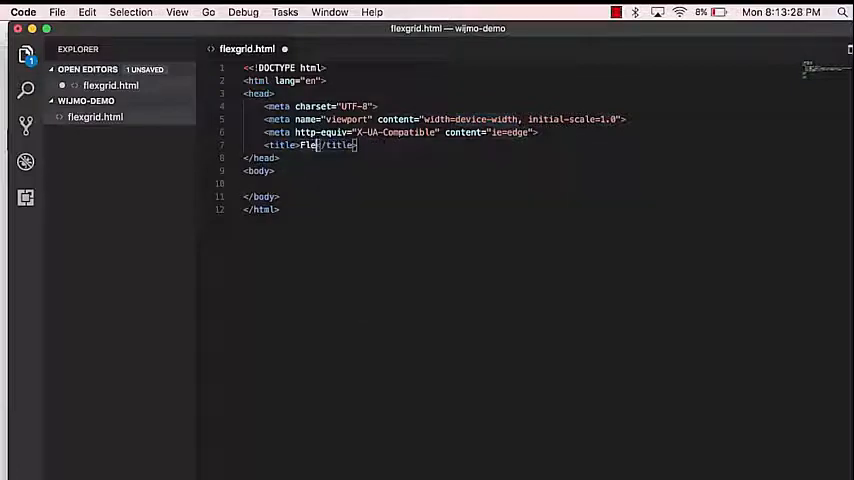
text(xGrid)
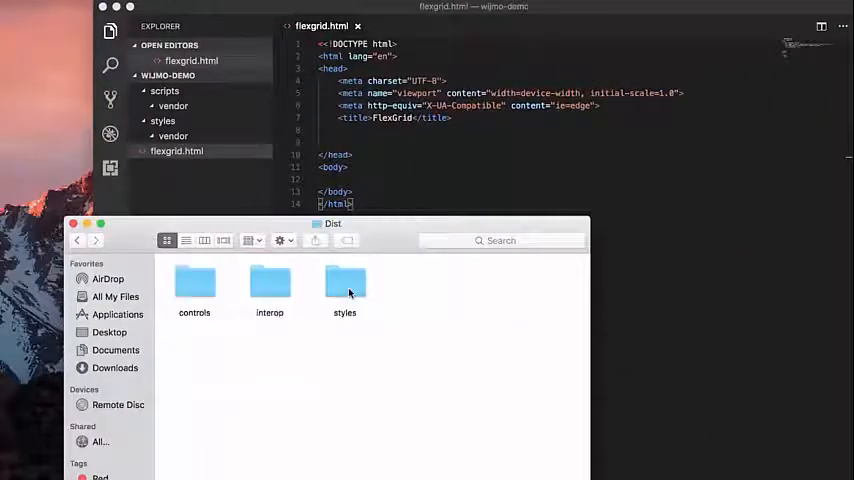
Reveal the project's vendor folder in Finder to copy Wijmo's controls into scripts/vendor.
right_click(194, 284)
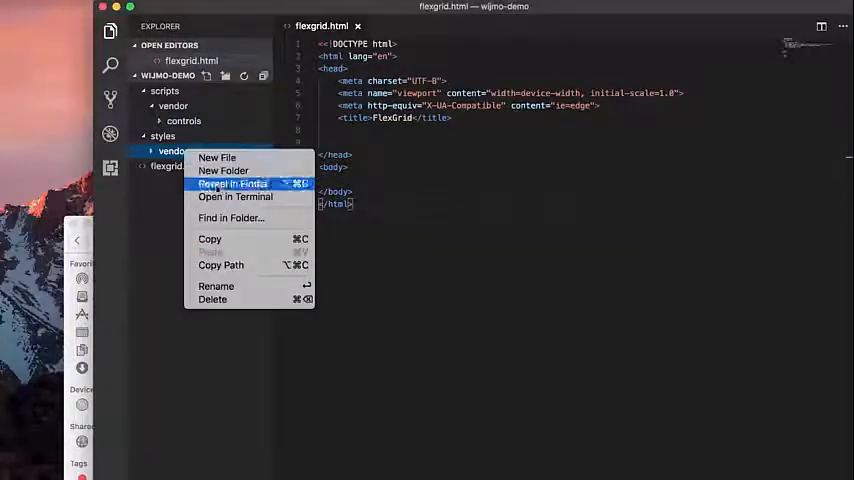
click(234, 184)
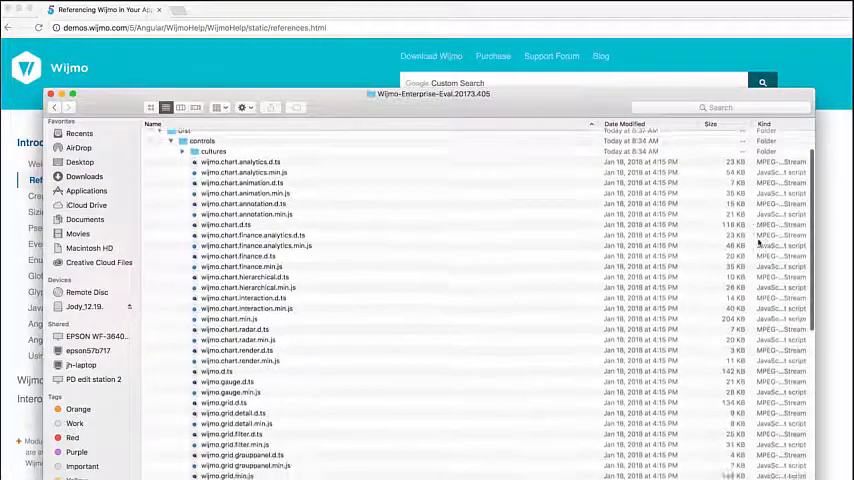
scroll(down, 3)
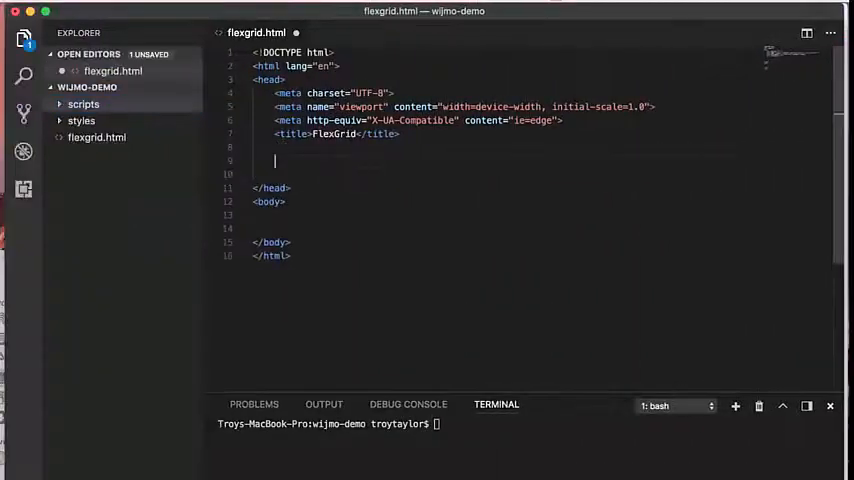
Add <script src="scripts/vendor/controls/wijmo.min.js"> to the head.
text(<script src=)
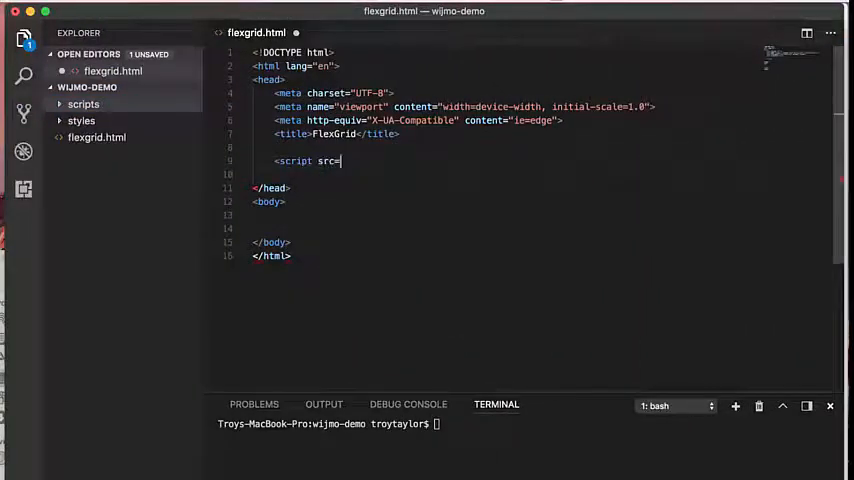
text(scripts/")
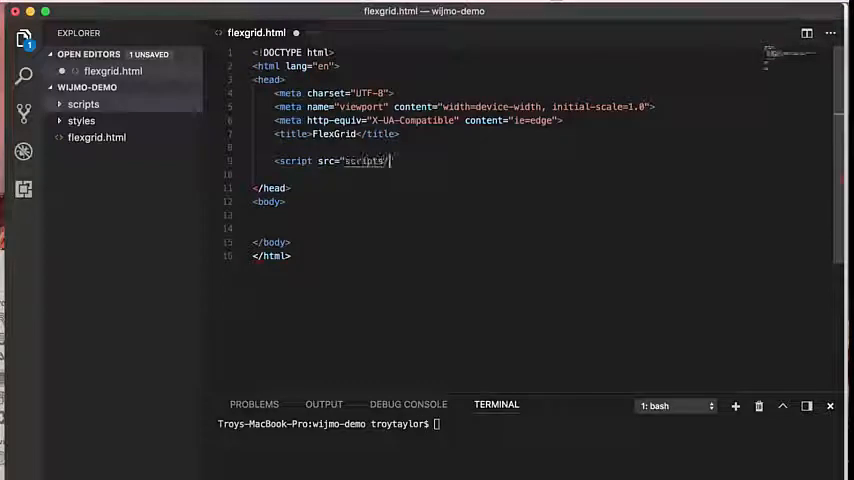
text(vendor/)
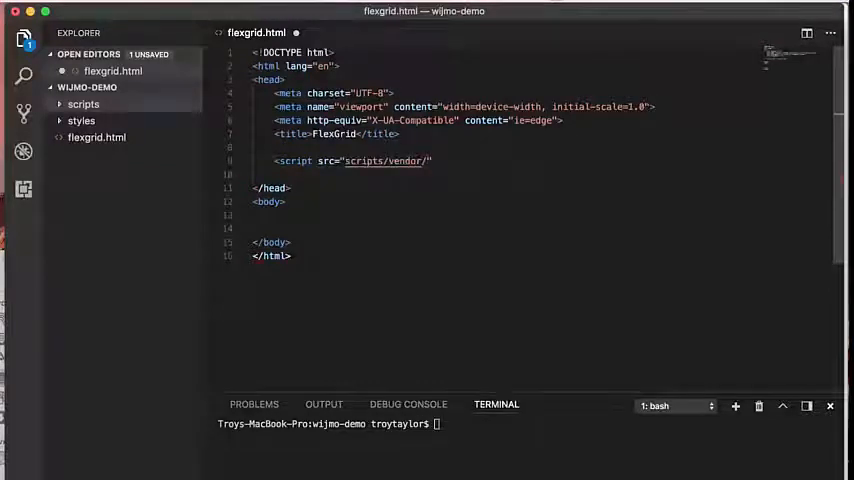
text(controls/wijmo.min.js)
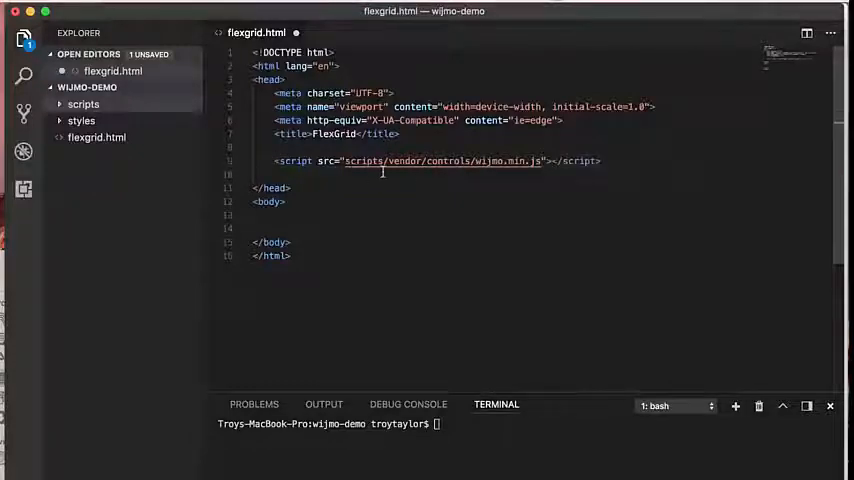
Add <link href="styles/vendor/wijmo.min.css" rel="stylesheet"/> to the head.
text(<link)
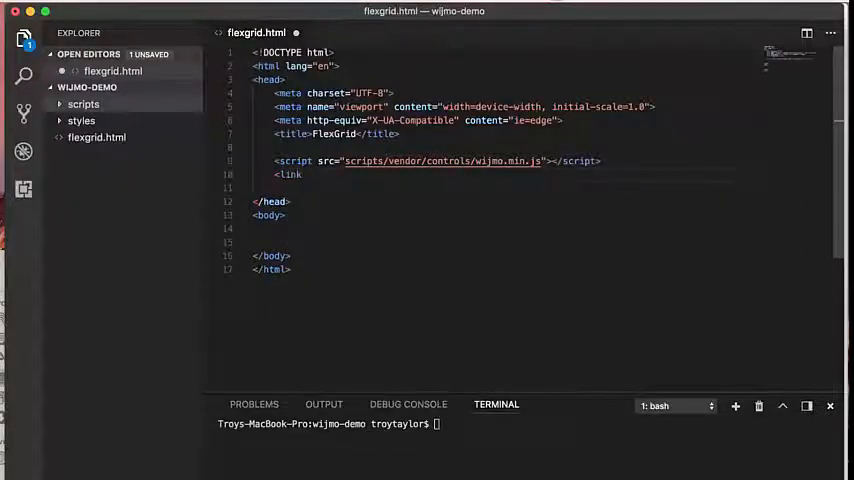
text(href="")
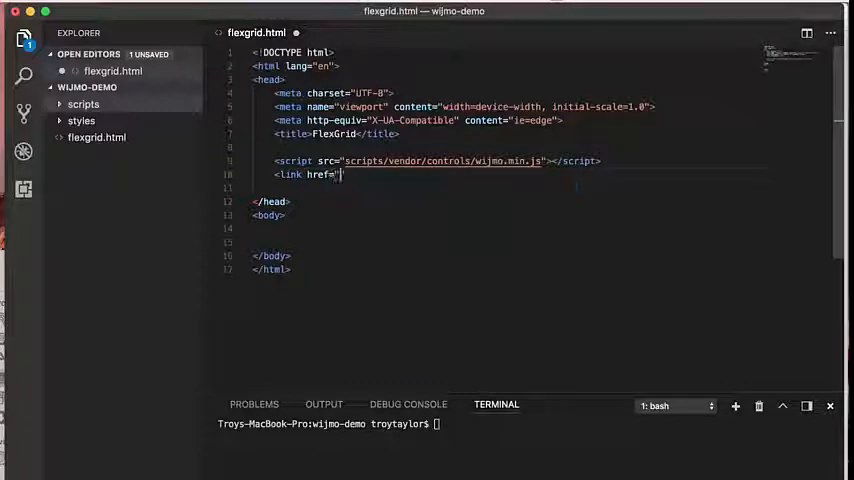
text(styles/vendor/wijmo.)
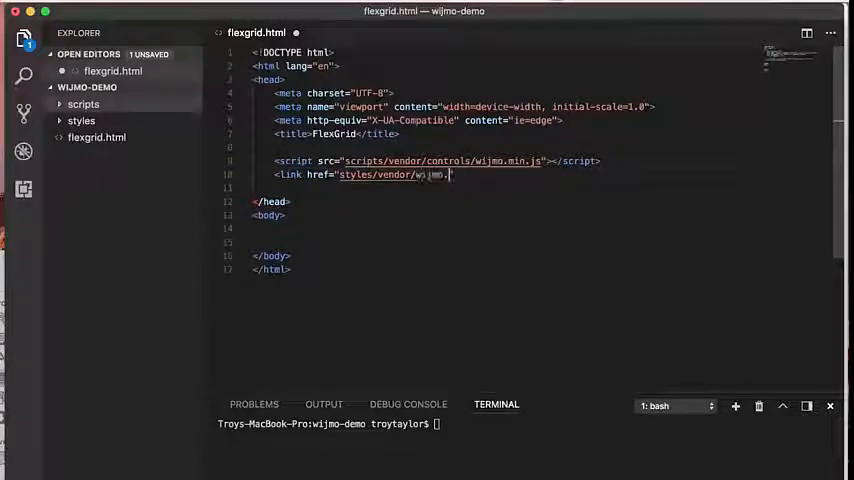
click(80, 120)
text(min.css)
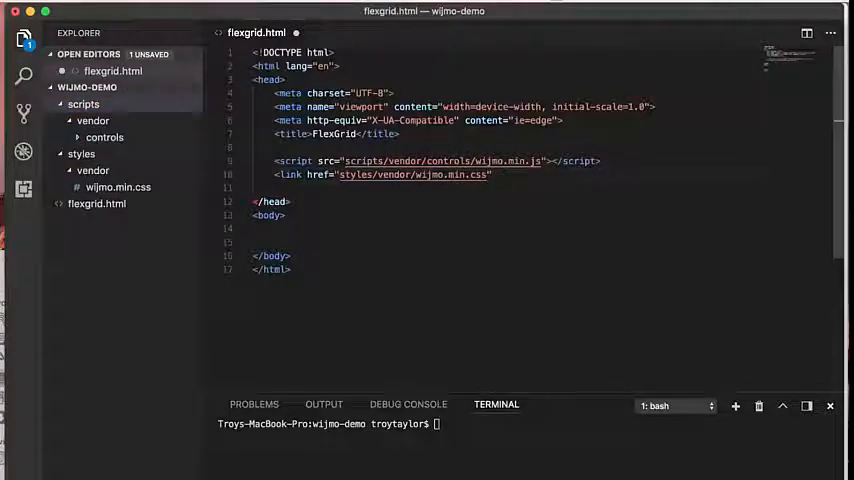
text(rel="stylesheet"/>)
text(<!--  -->)
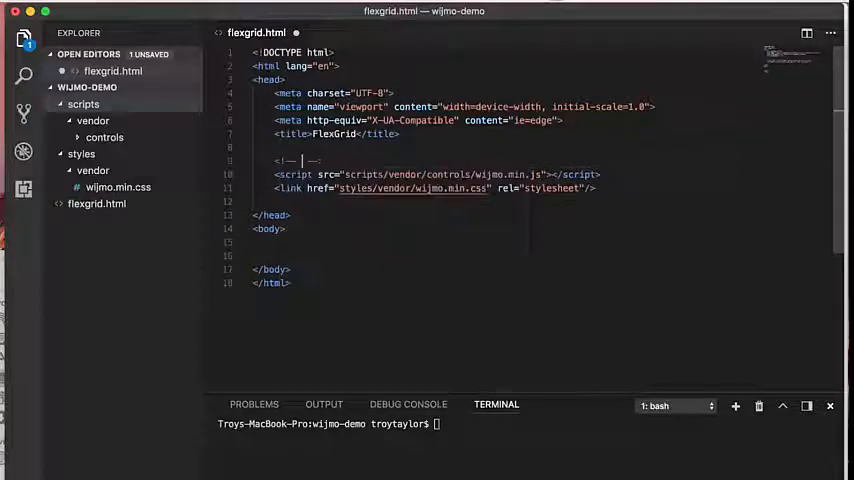
Add a 'required Wijmo files' comment and a script tag for scripts/vendor/controls/wijmo.grid.min.js.
text(required Wijmo files)
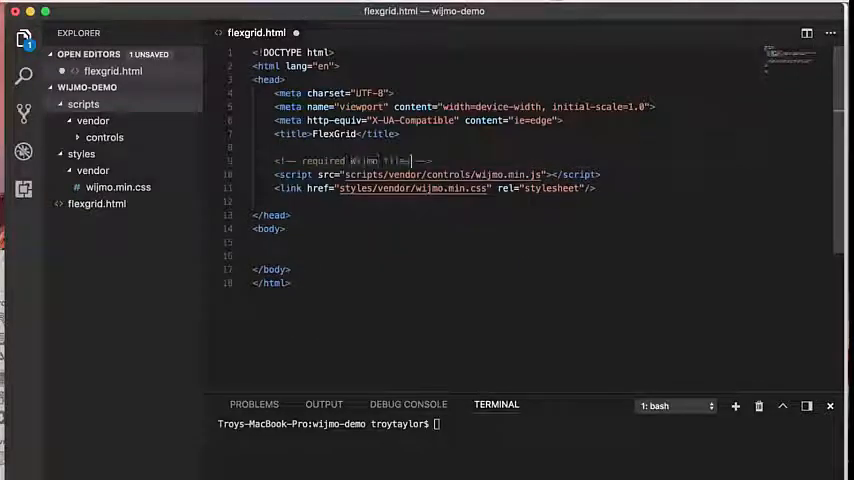
key(enter)
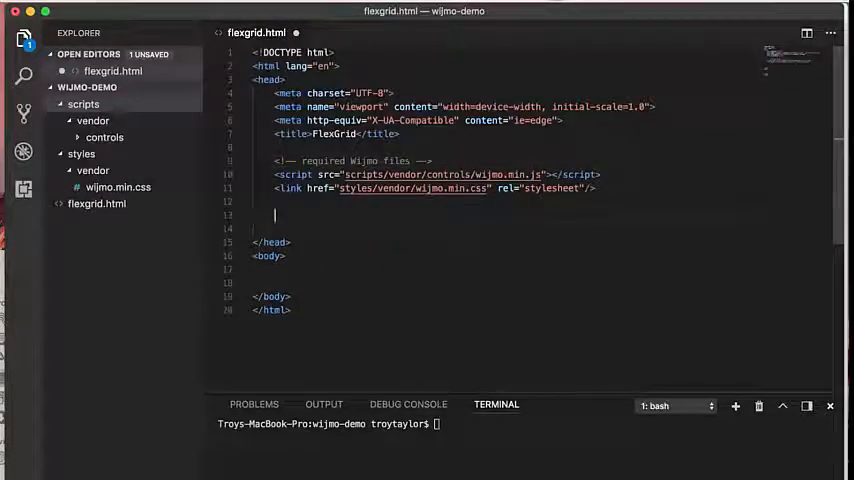
text(<script)
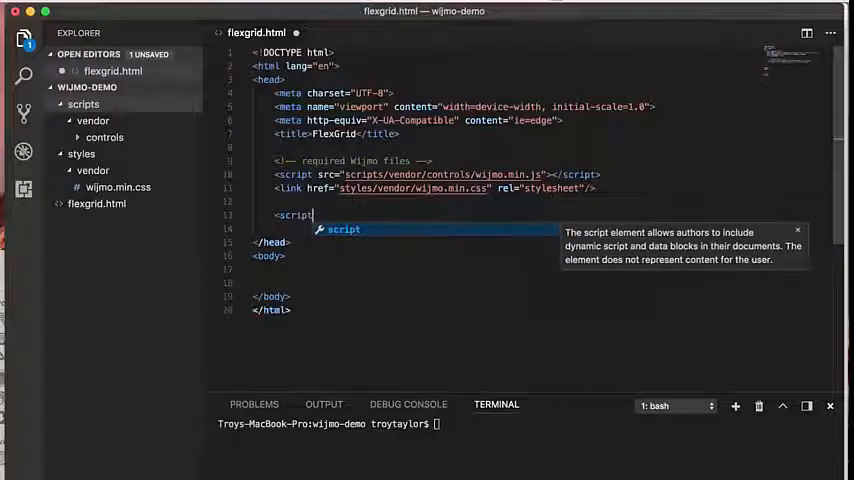
text(src="scripts/vendor/controls)
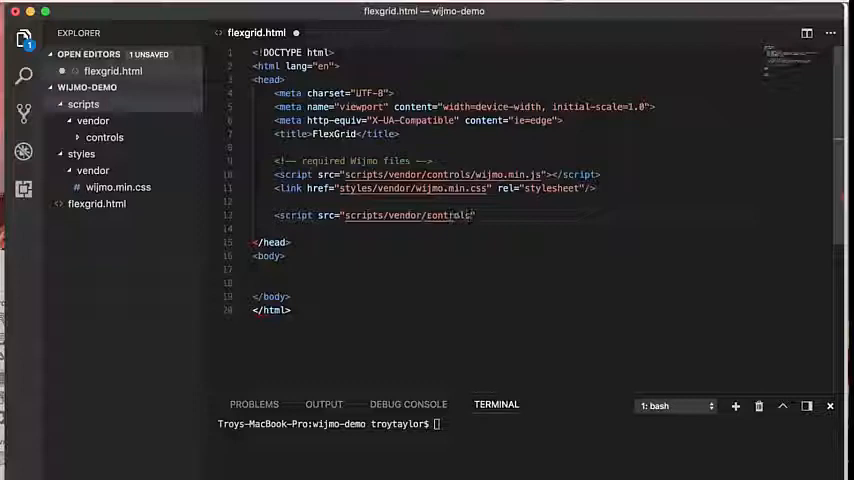
text(wijmo.m)
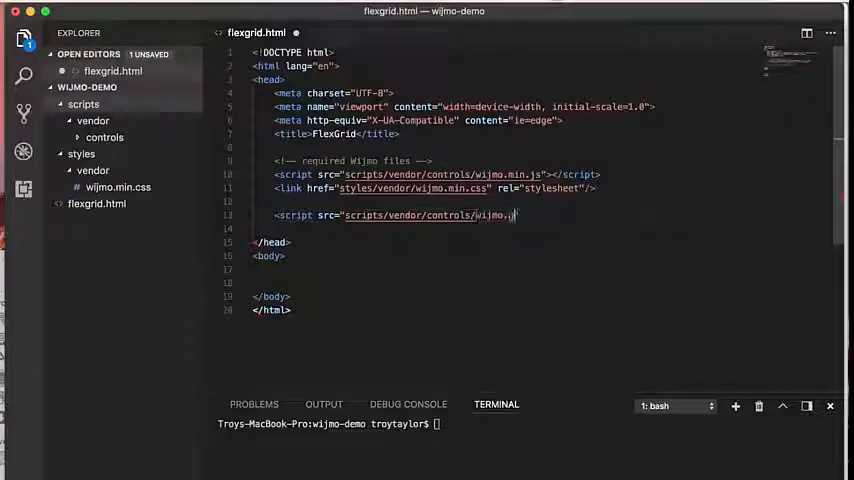
text(grid.min.js"></script>)
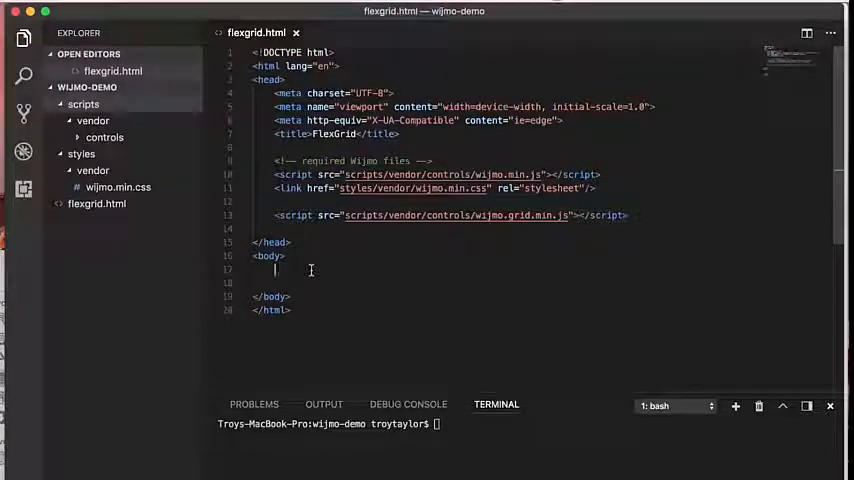
Add <div id="flexgrid"></div> and an empty <script></script> block in the body.
text(<div id=")
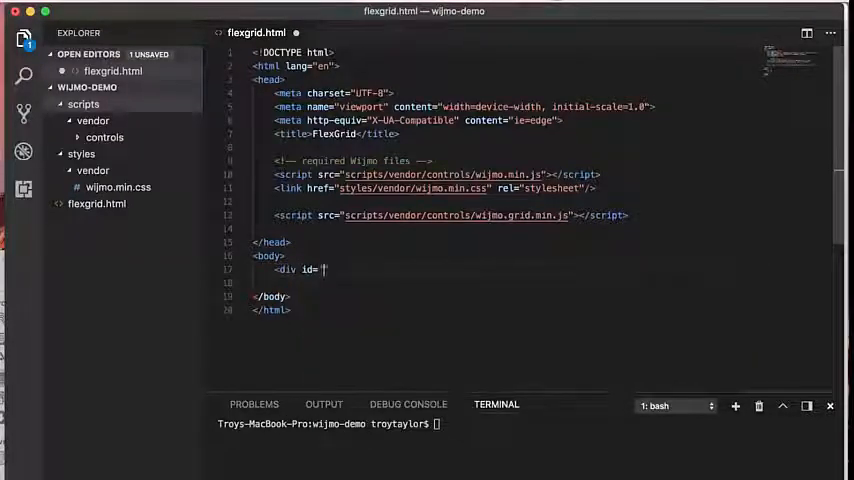
text(flexgrid"></div>)
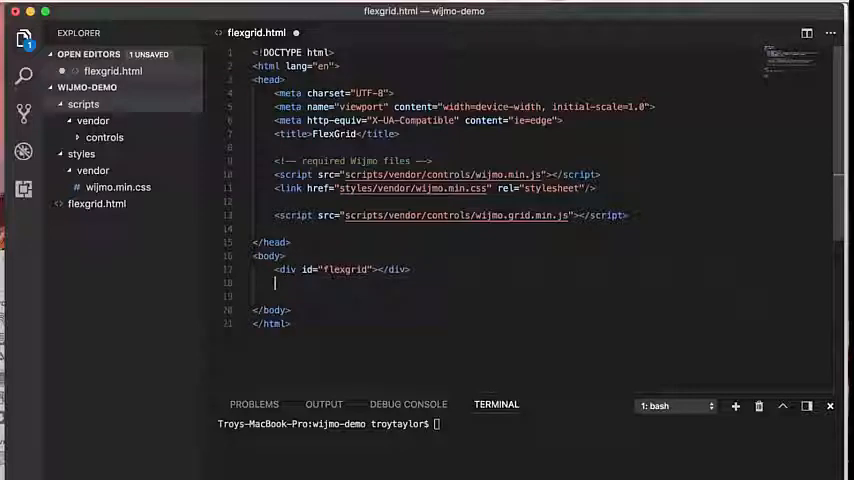
text(<script>)
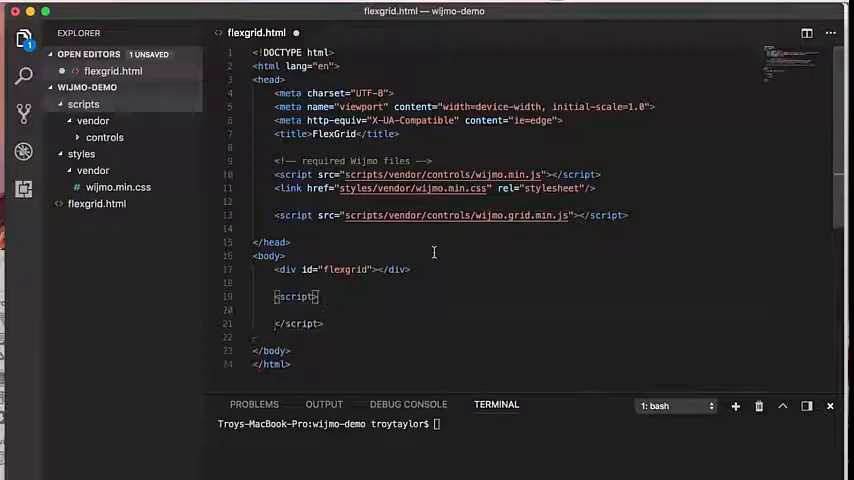
Write var flexgrid = new wijmo.grid.FlexGrid("#flexgrid"); and start var products.
text(var fle)
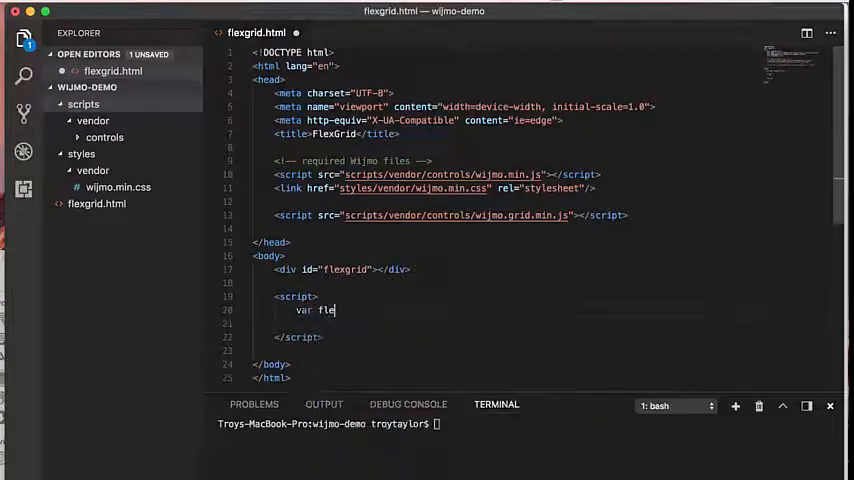
text(xgrid =)
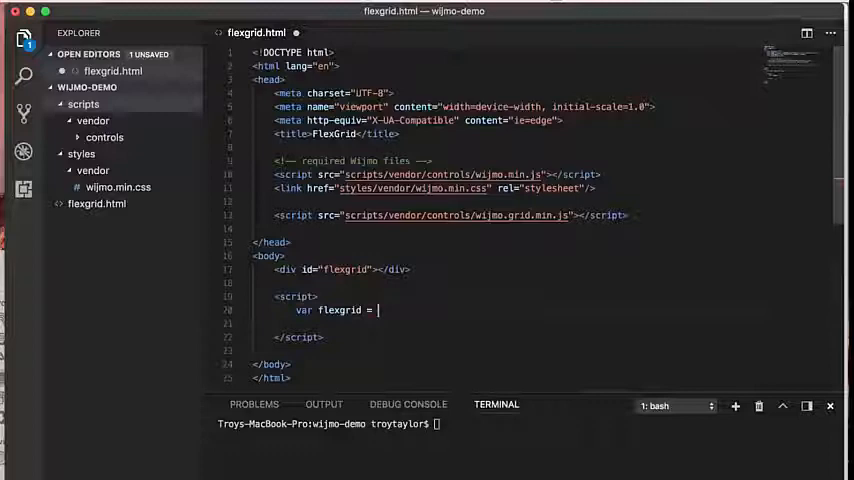
text(new wijmo.grid.FlexGrid(")
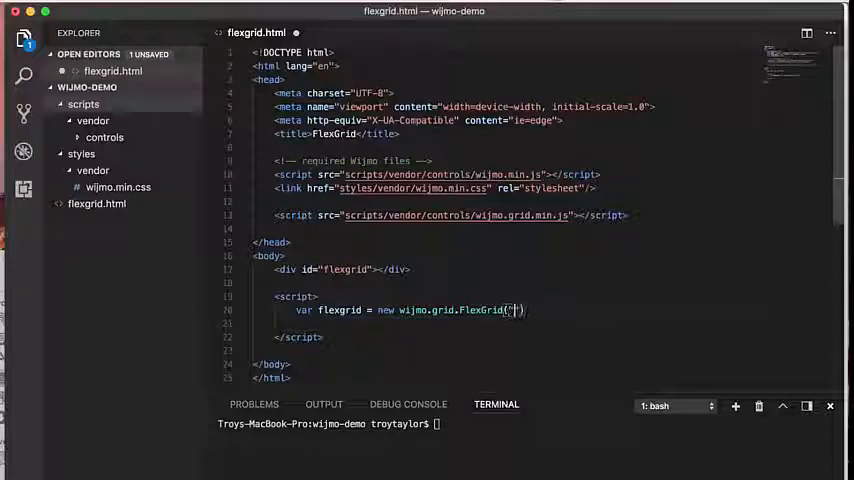
text(#flexgrid)
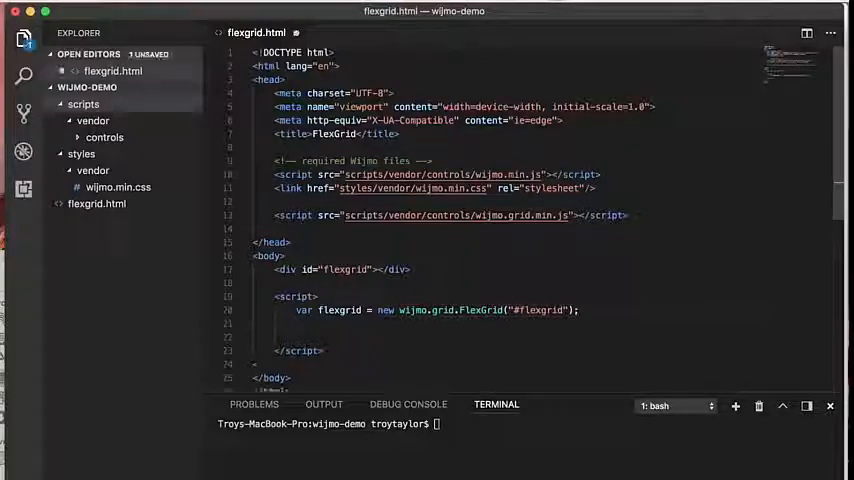
text(var products =)
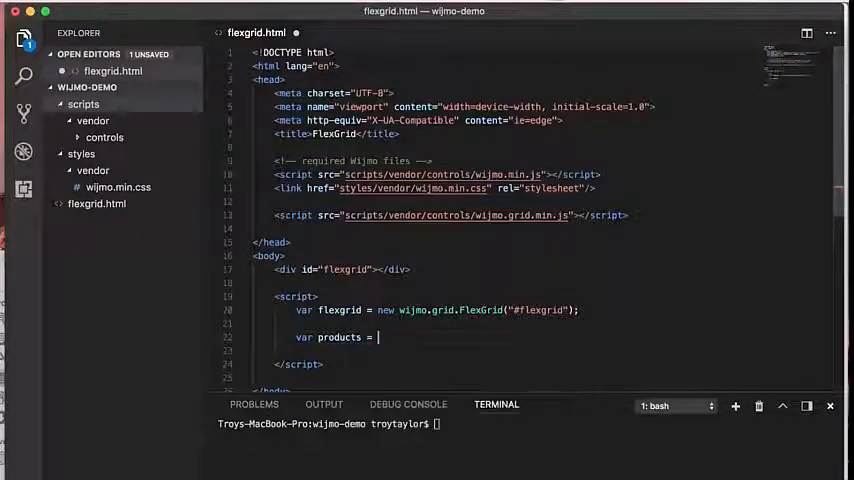
Fill the products array with products A–G and set flexgrid.itemsSource = products; then type open in the terminal.
text([])
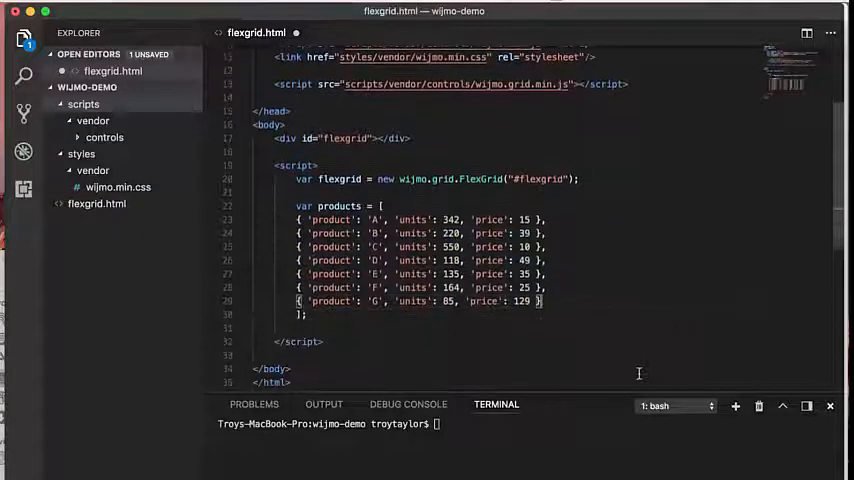
text(flexgrid.item)
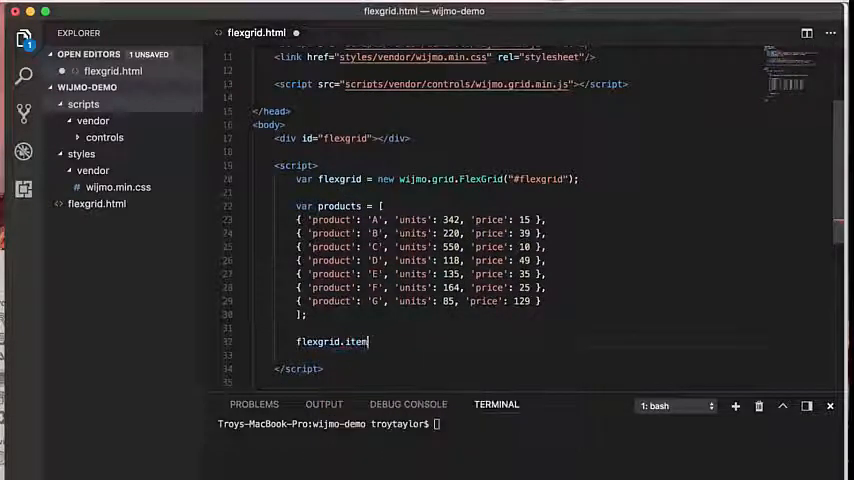
text(sSource)
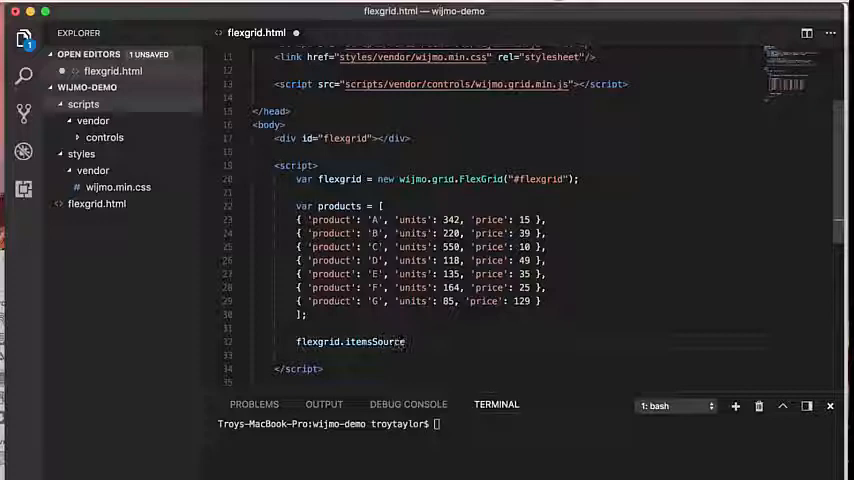
text(=)
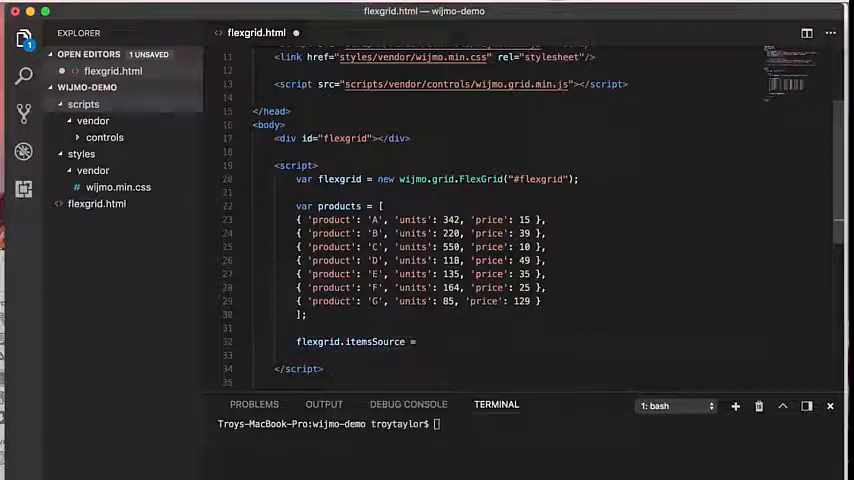
text(products;)
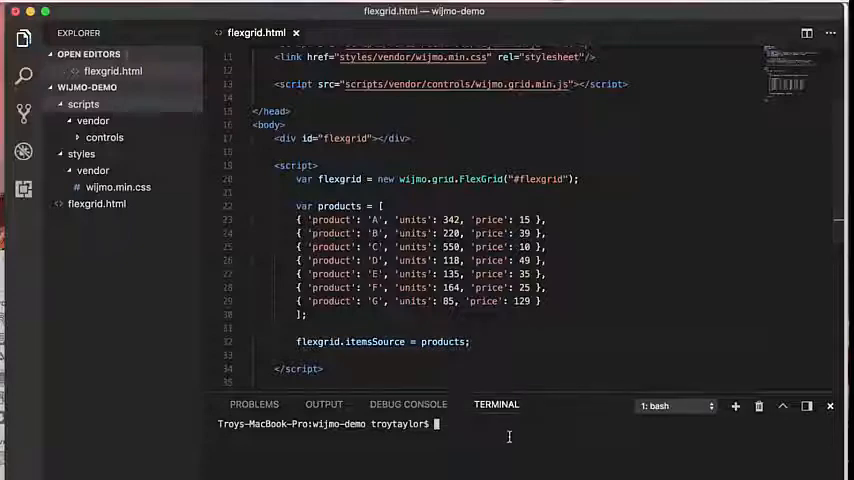
text(open)
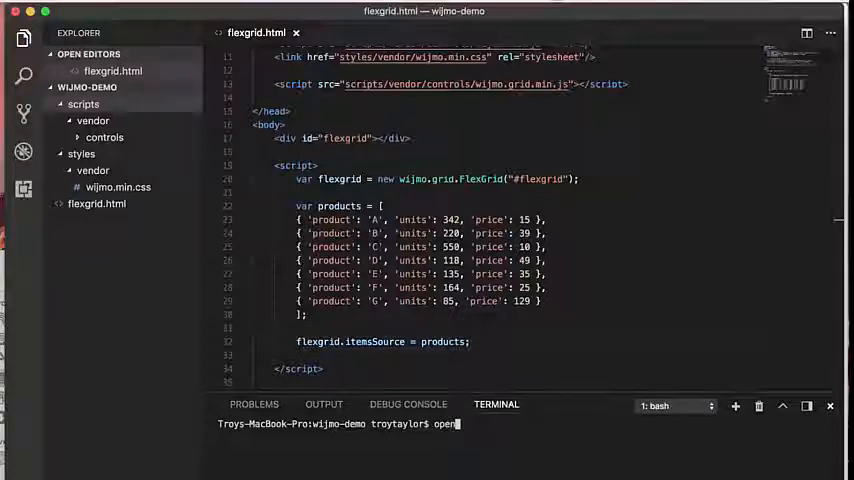